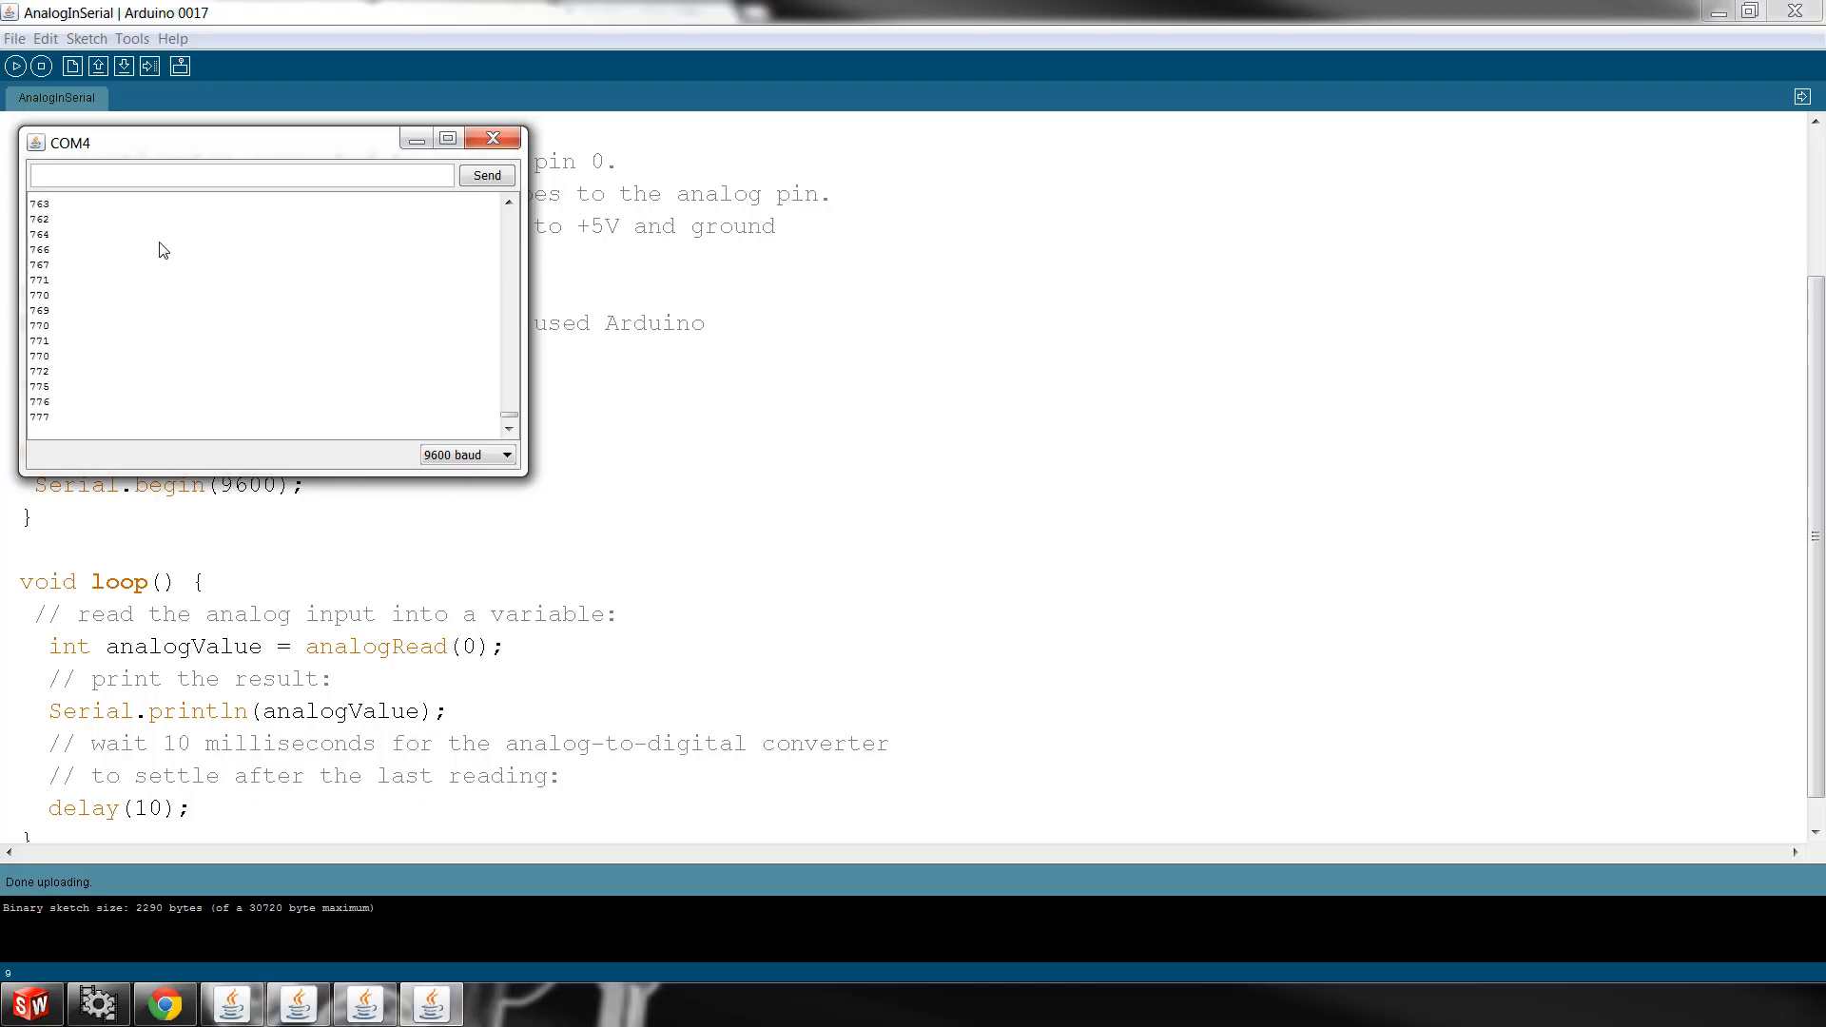
- Restart the COM4 serial monitor at 9600 baud so fresh zero readings stream in
drag(209, 142, 248, 181)
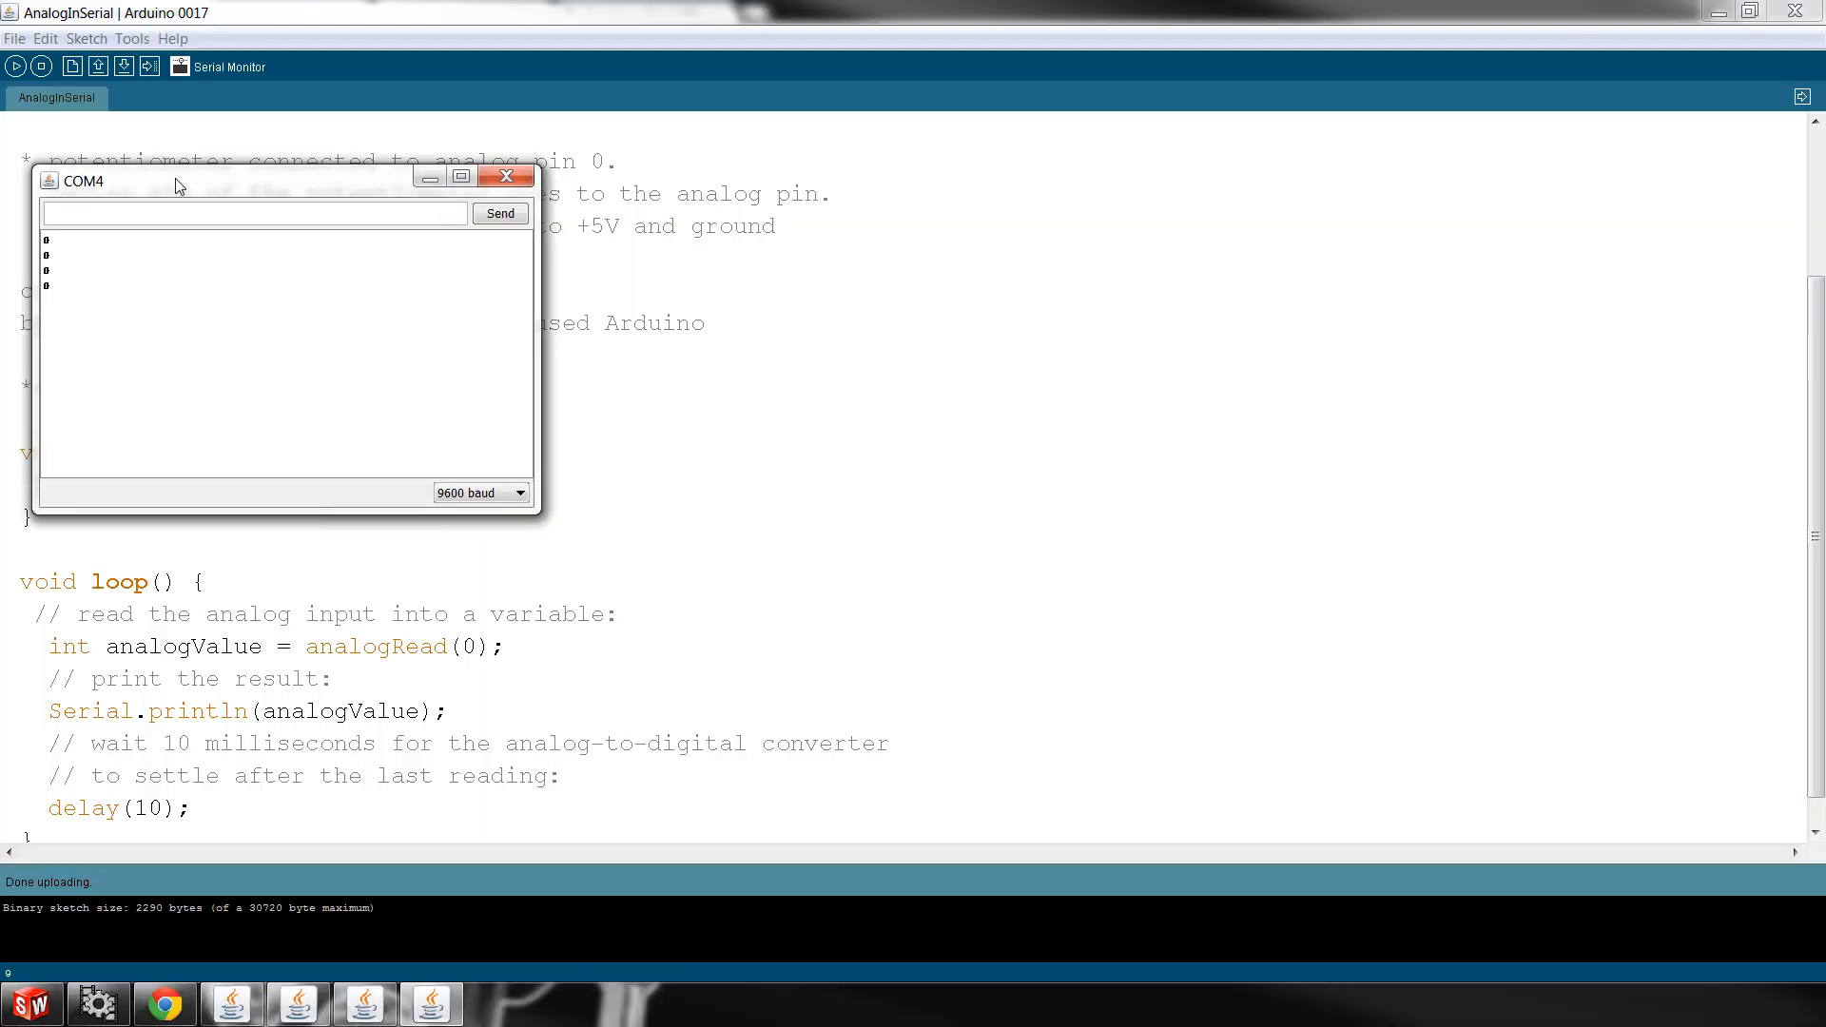